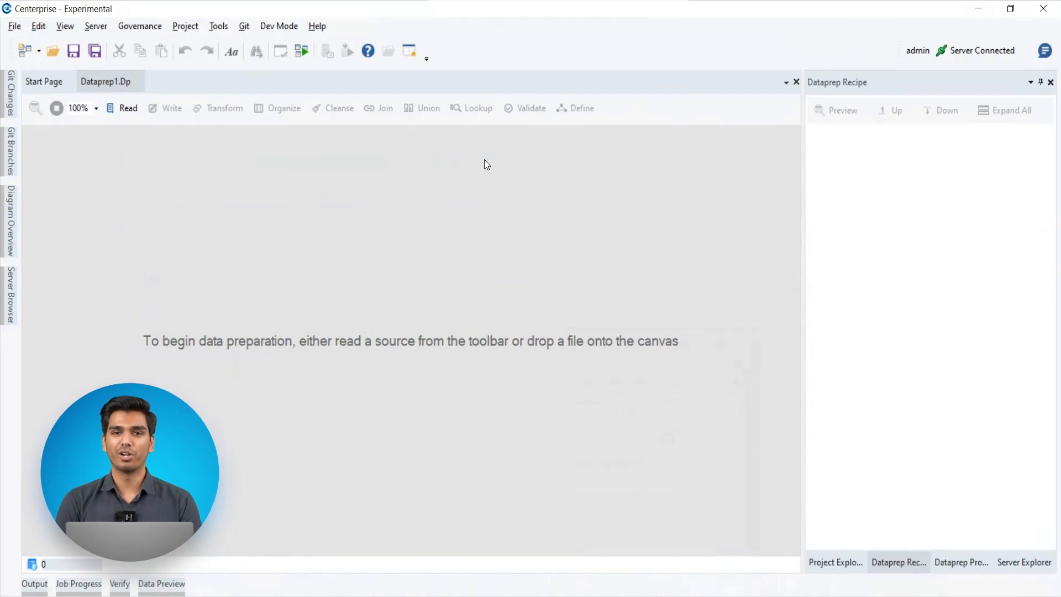
mouse_move(438, 195)
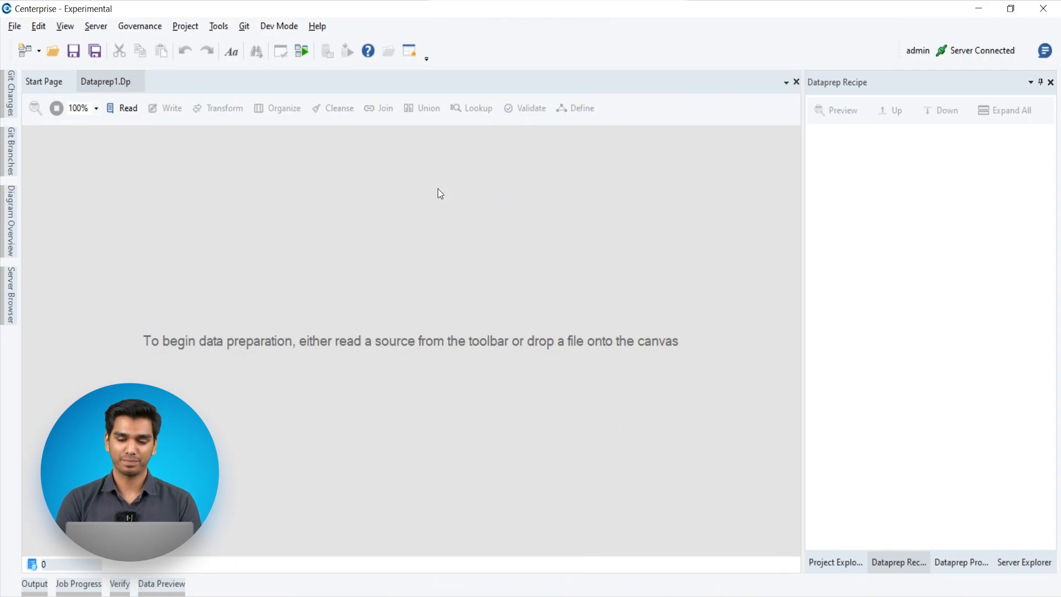
mouse_move(418, 198)
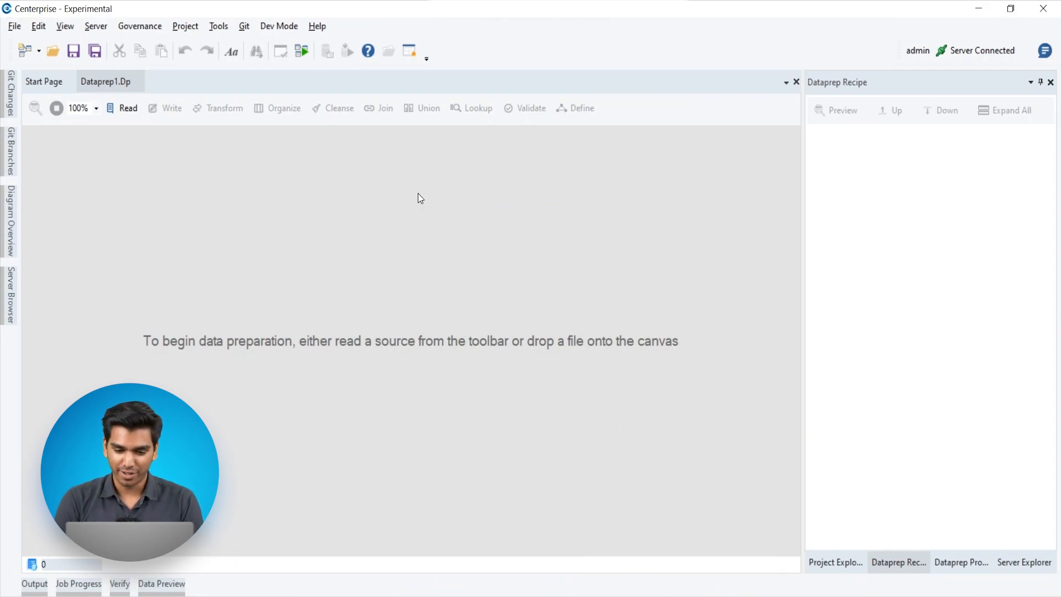
Step: Read marketing_data 1 from Marketing Demo\Sources as the file source, showing 100 rows
click(123, 108)
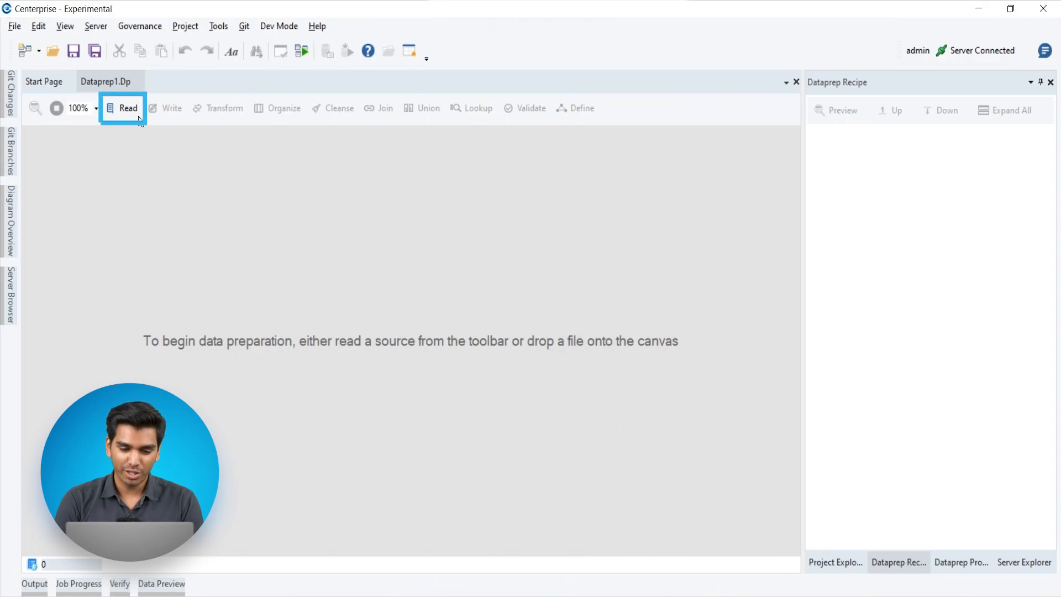
click(123, 108)
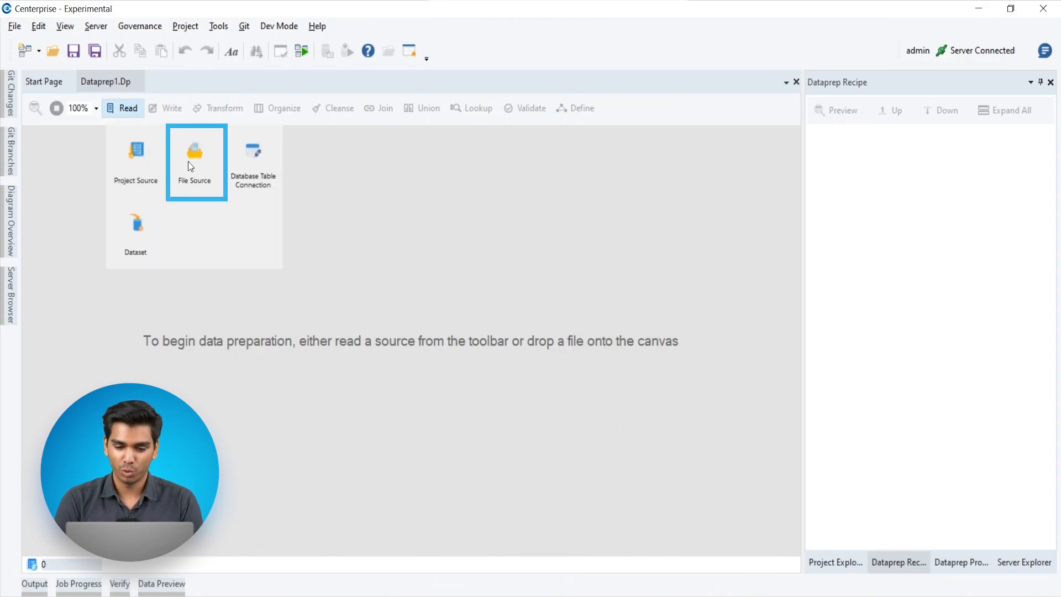
click(194, 152)
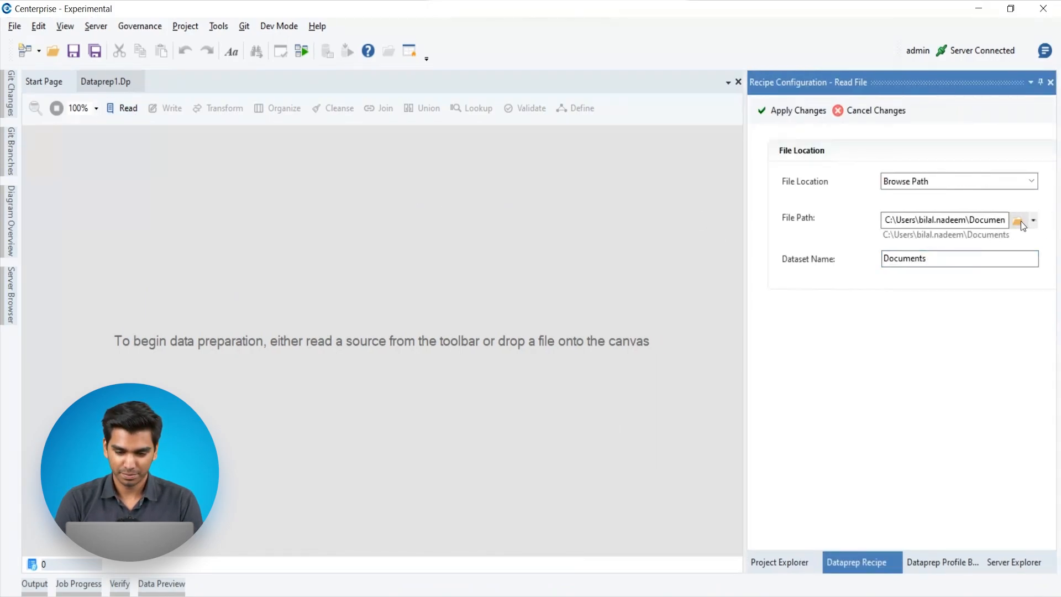
click(1019, 220)
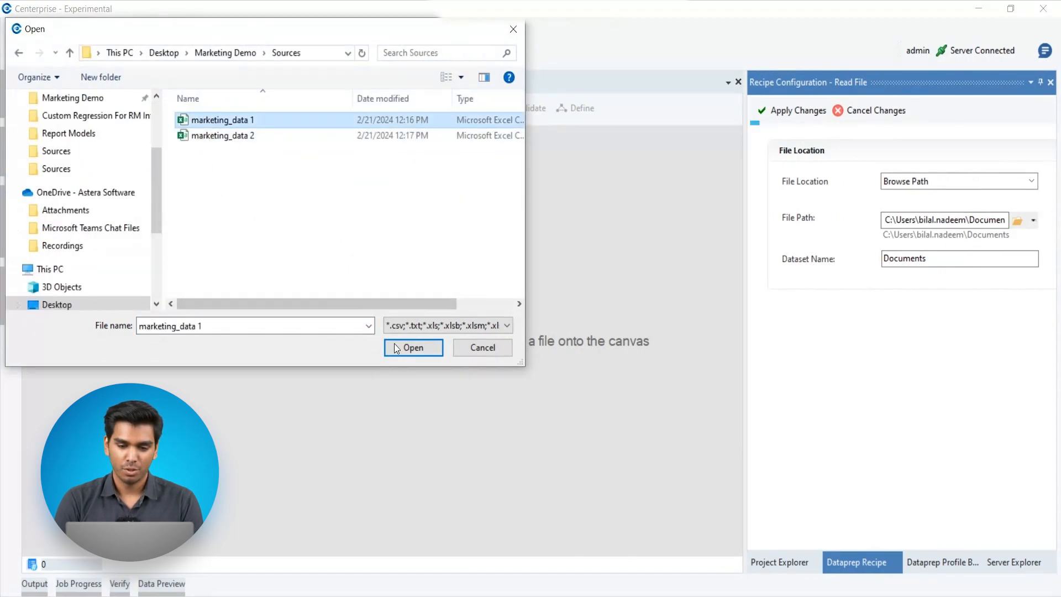
click(413, 348)
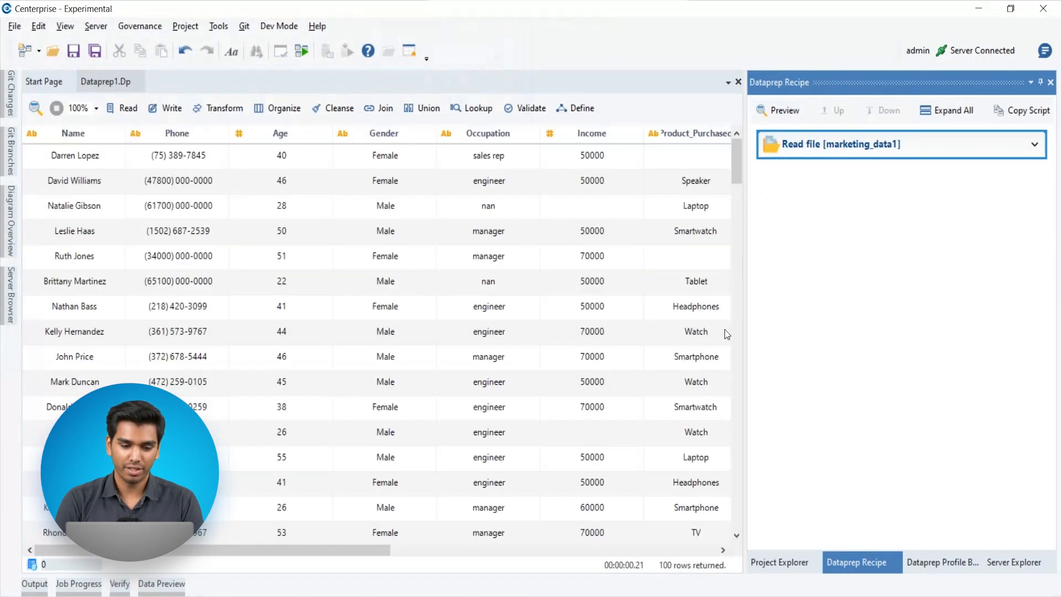
mouse_move(505, 507)
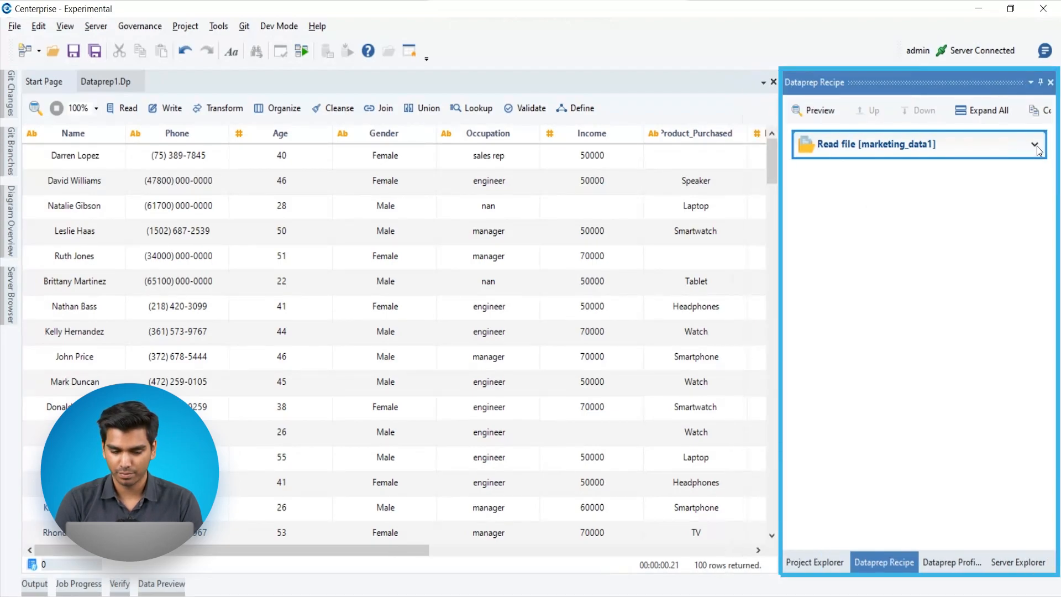
click(1036, 144)
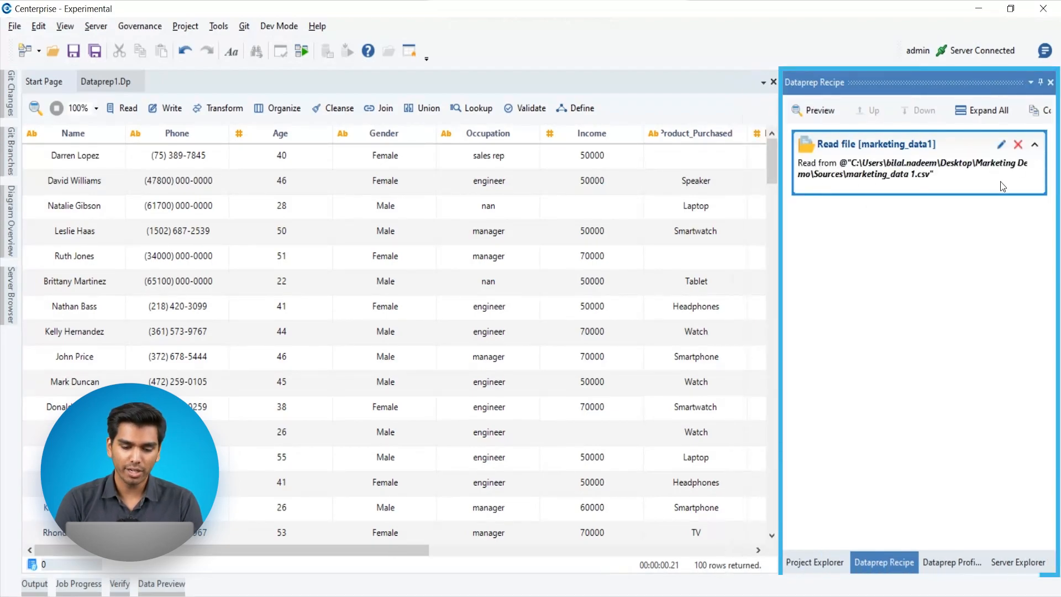
click(1036, 144)
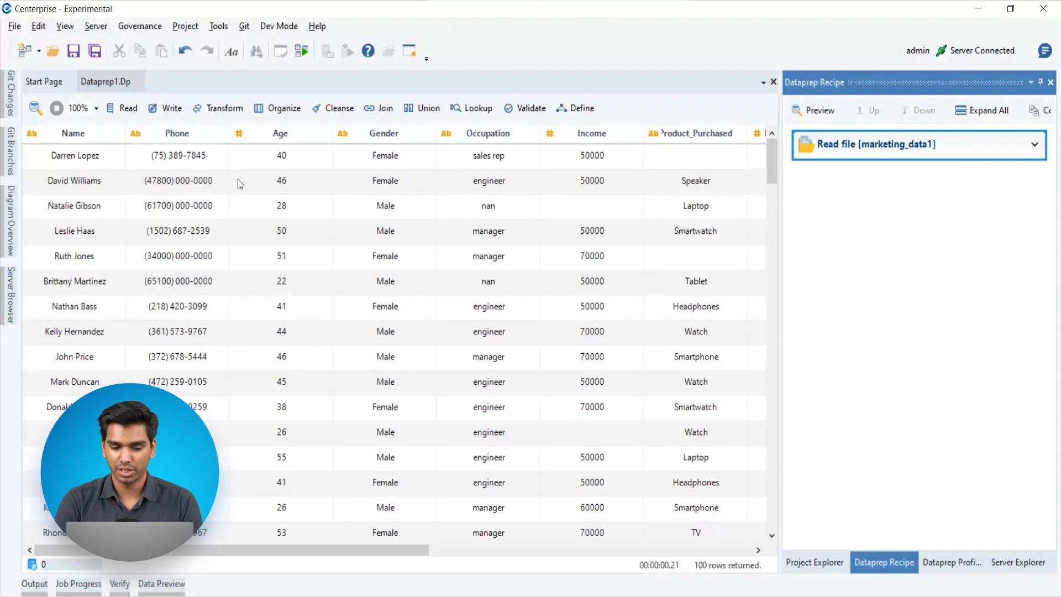
mouse_move(225, 109)
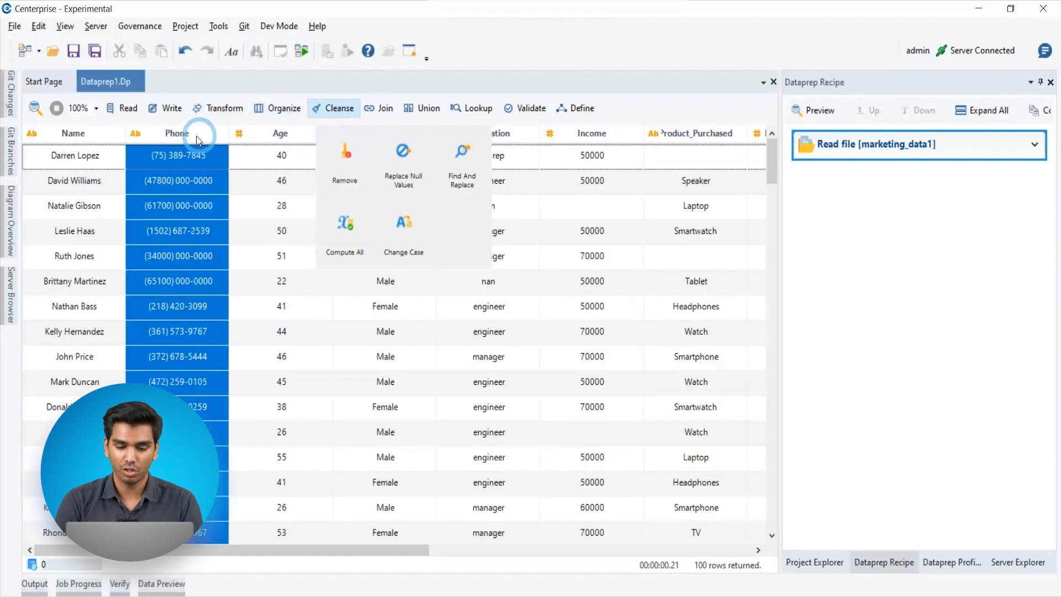
right_click(198, 138)
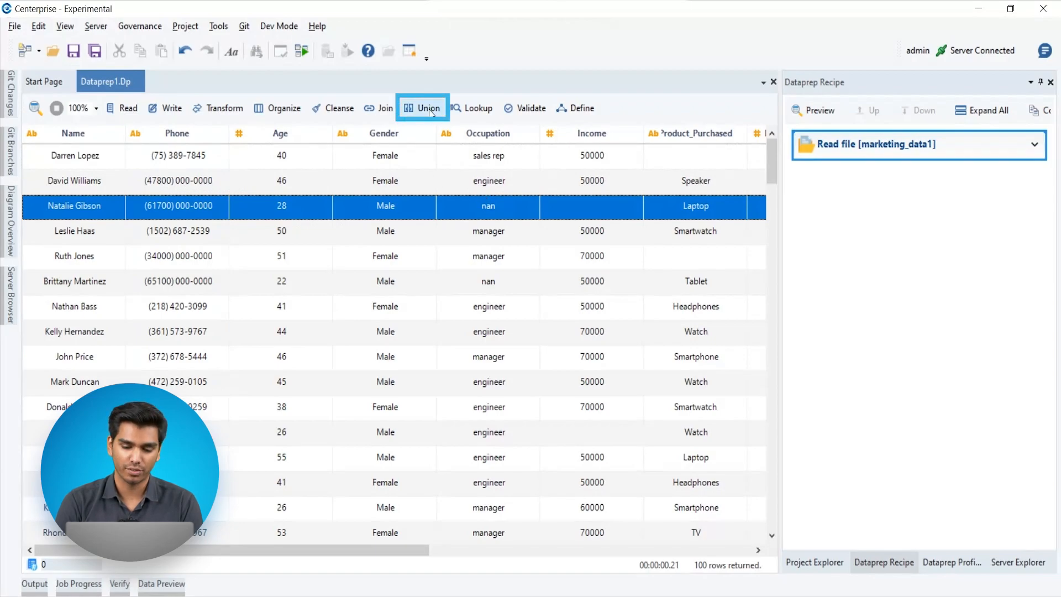
Step: Union the marketing_data 2 file onto marketing_data1 and browse the 200 combined rows
click(428, 107)
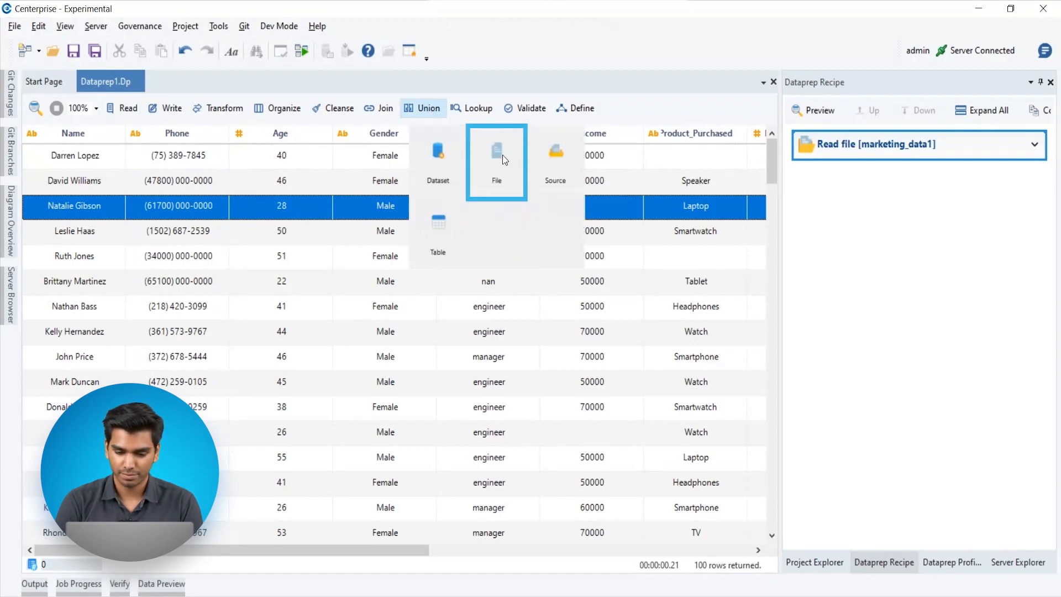
click(497, 155)
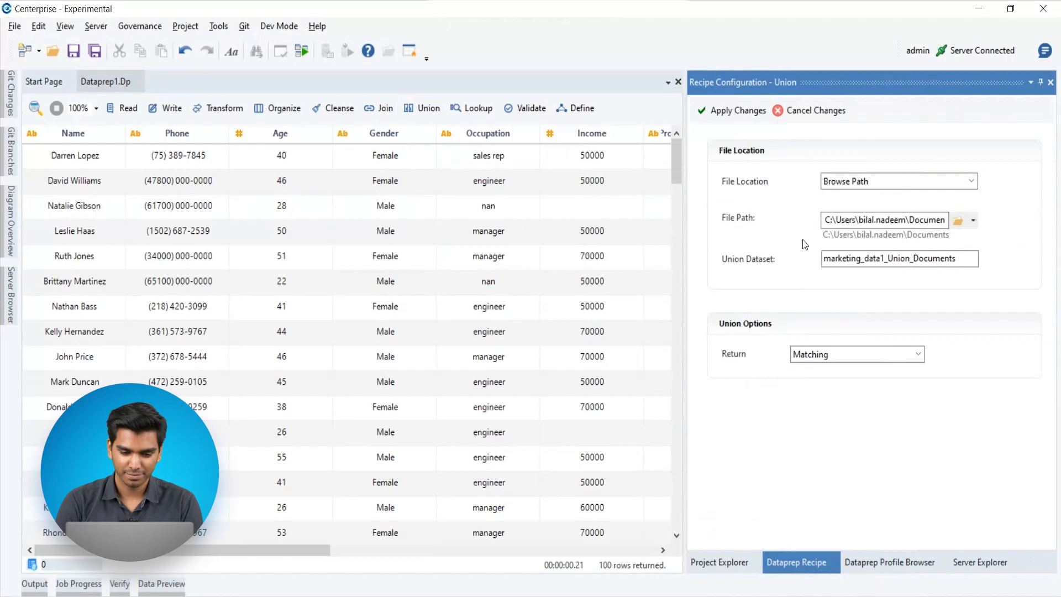
click(962, 220)
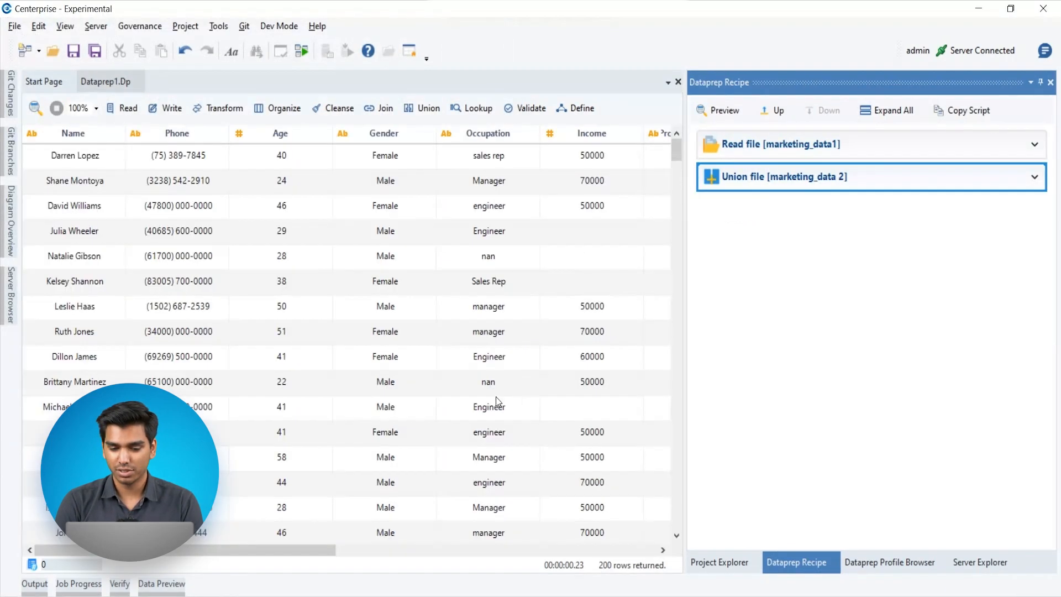
scroll(right, 3)
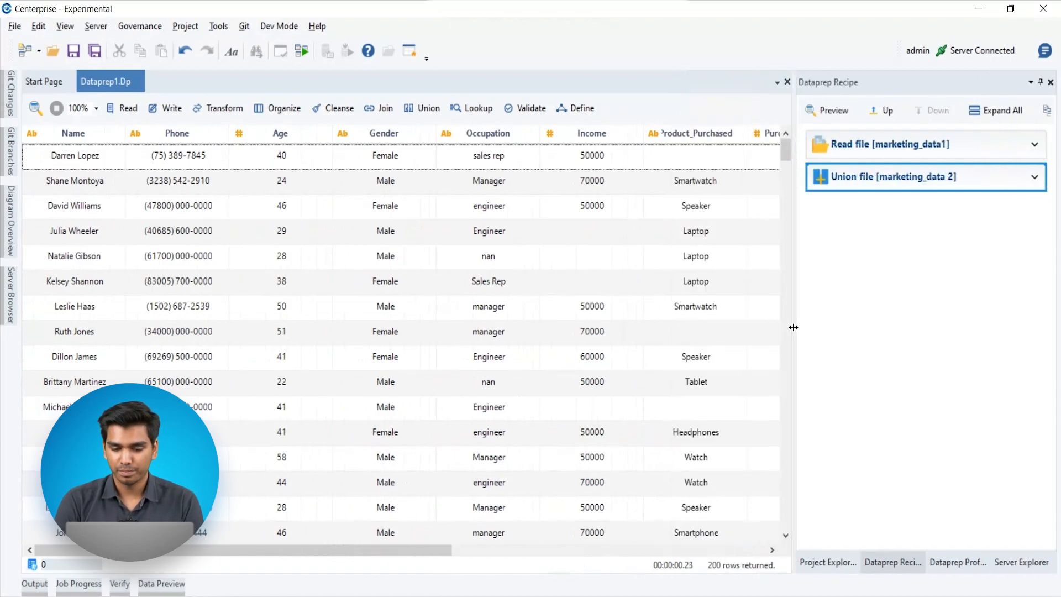
mouse_move(782, 169)
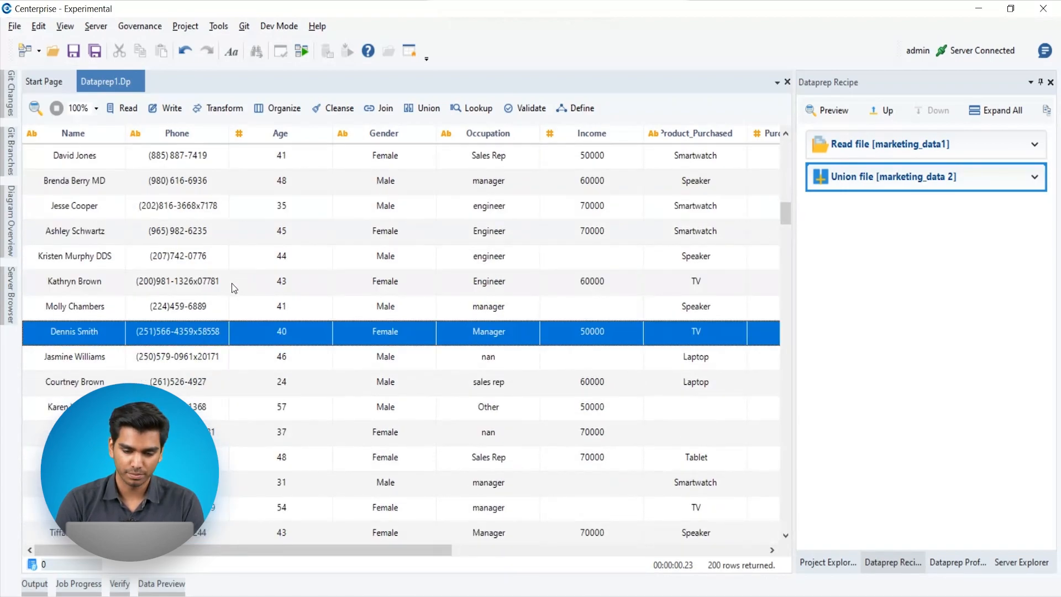
Step: Remove the character x from all Phone values
right_click(208, 136)
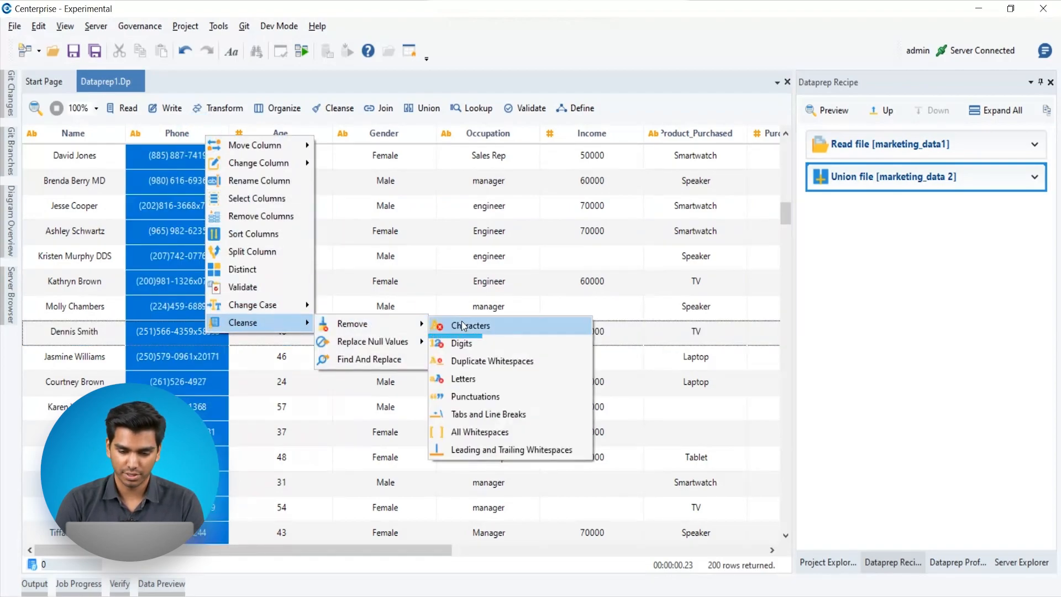
click(470, 326)
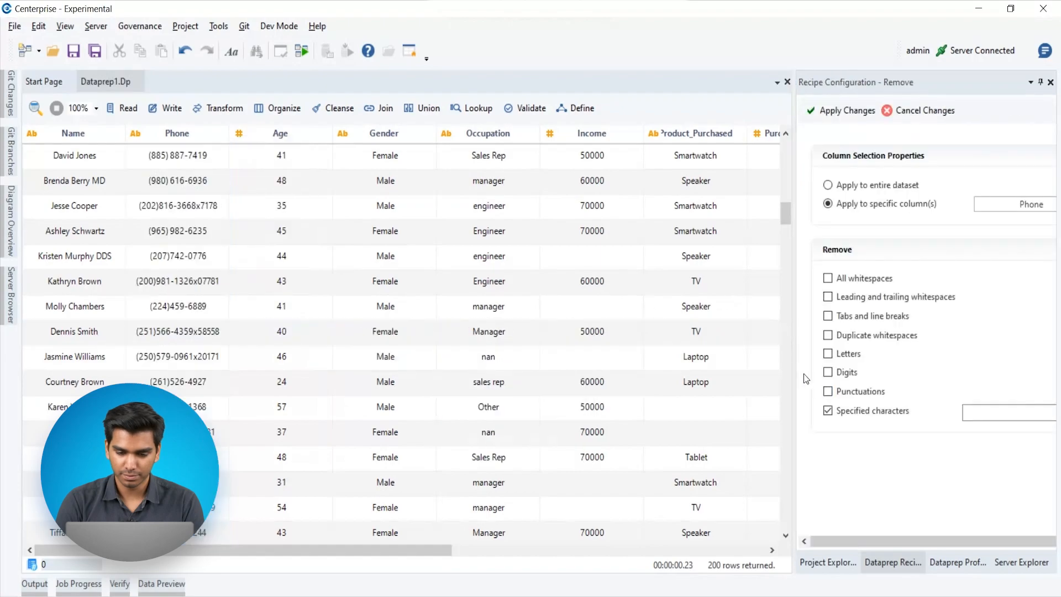
text(x)
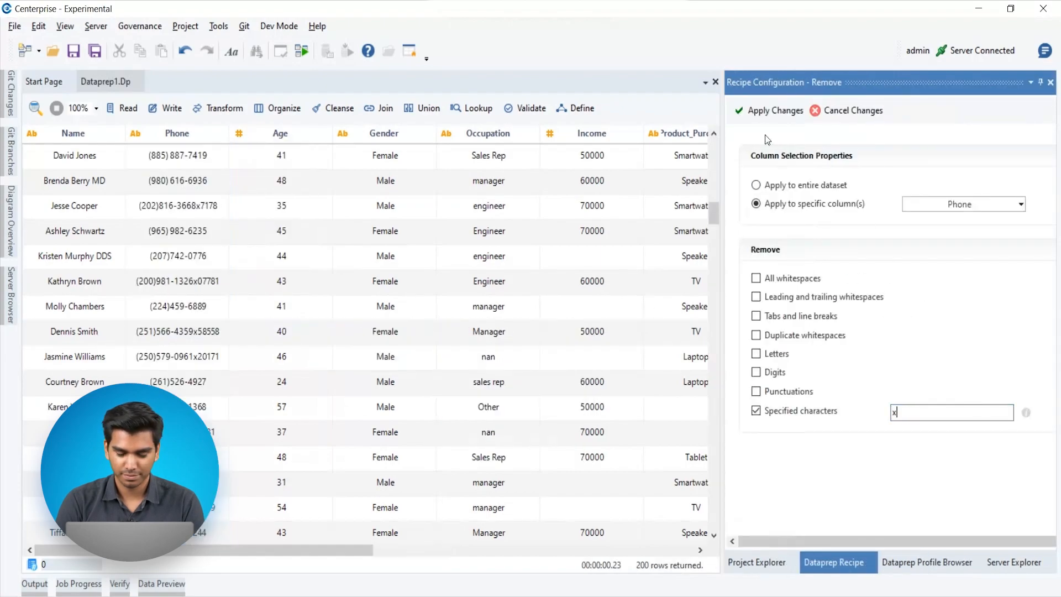
click(775, 110)
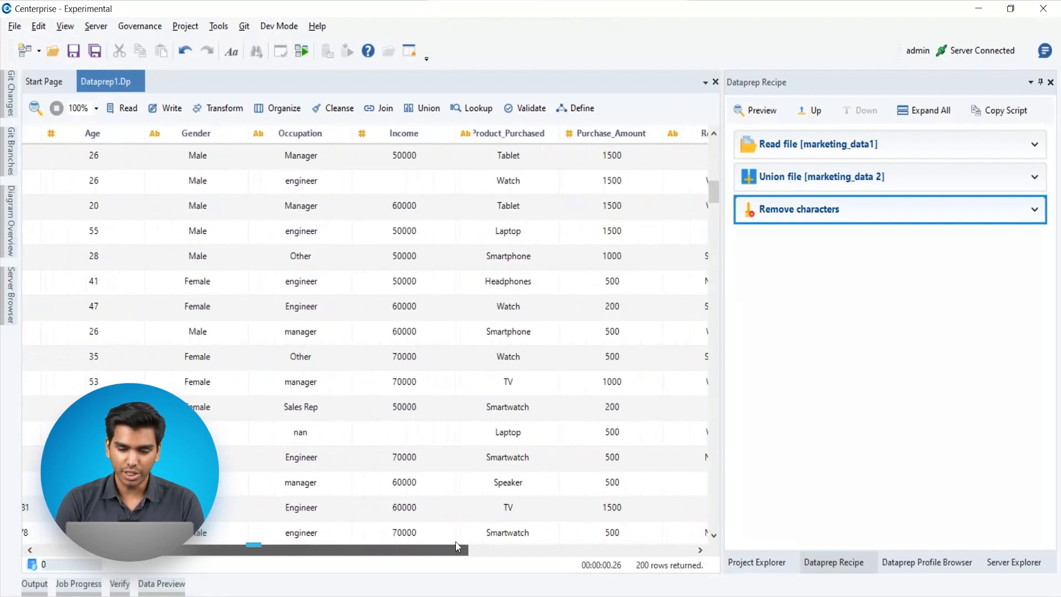
Step: Convert Occupation values to title case
click(300, 206)
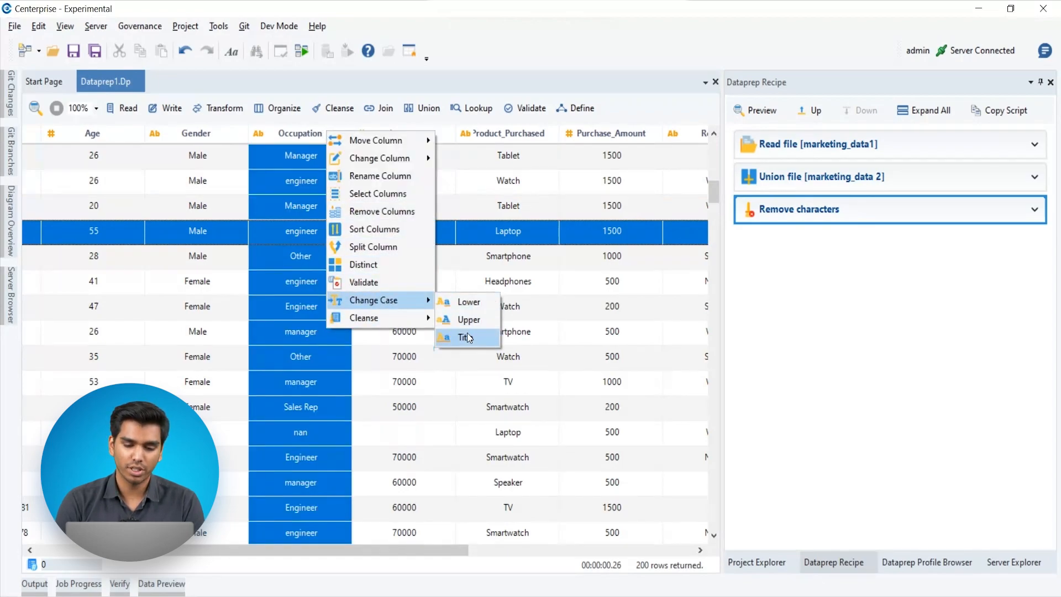
click(464, 338)
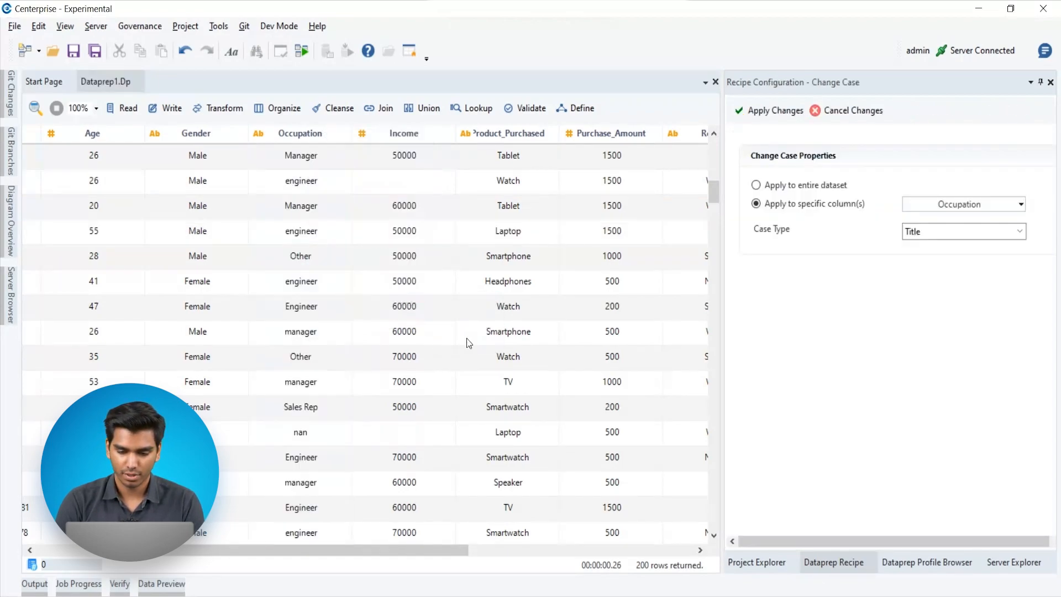
click(775, 111)
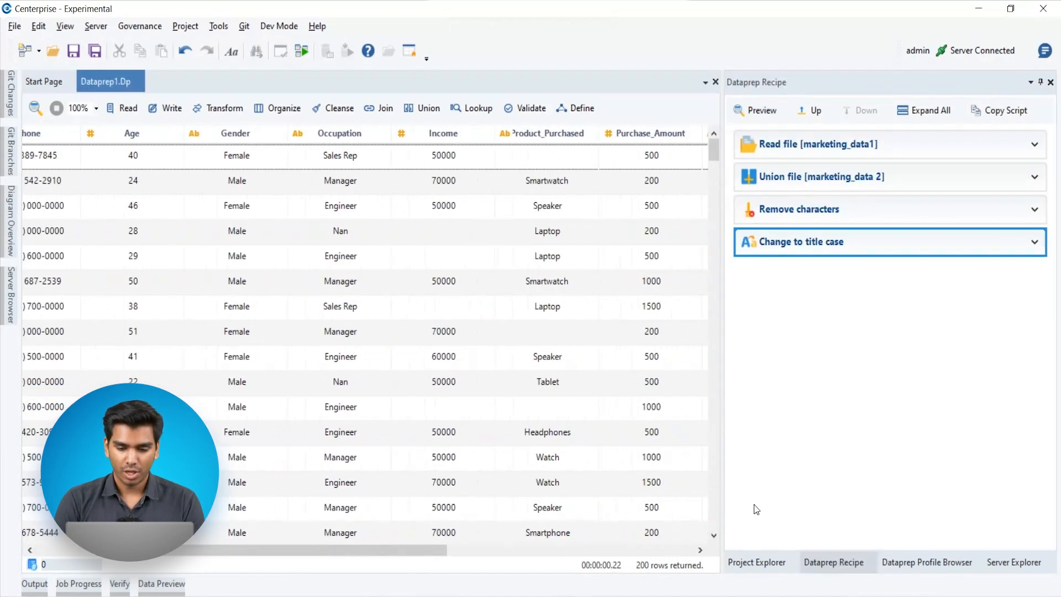
Step: Chart Occupation's value distribution in the Profile Browser, revealing Nan and Other counts
click(928, 562)
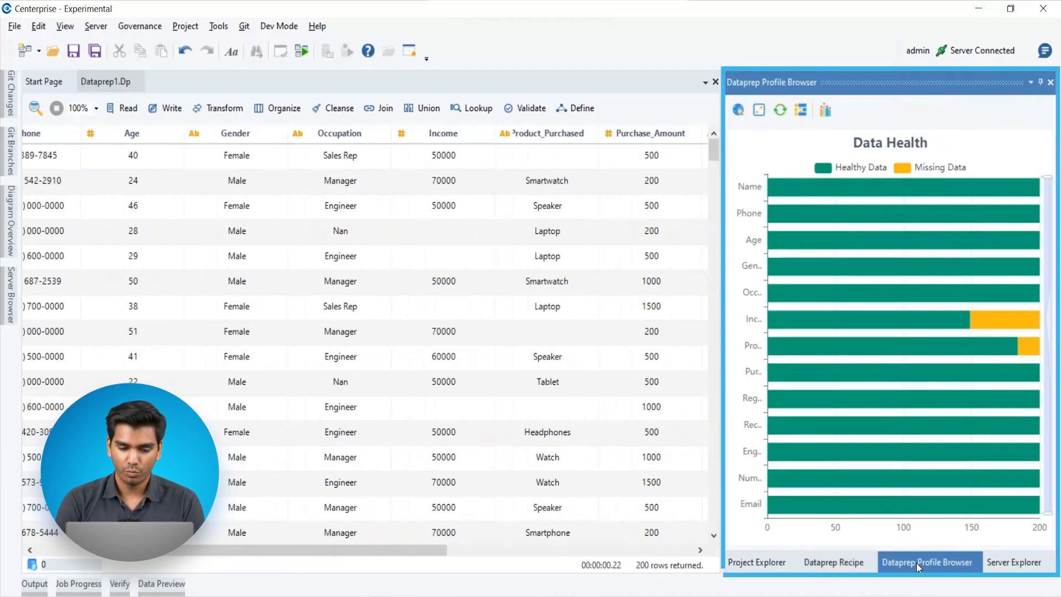
mouse_move(934, 307)
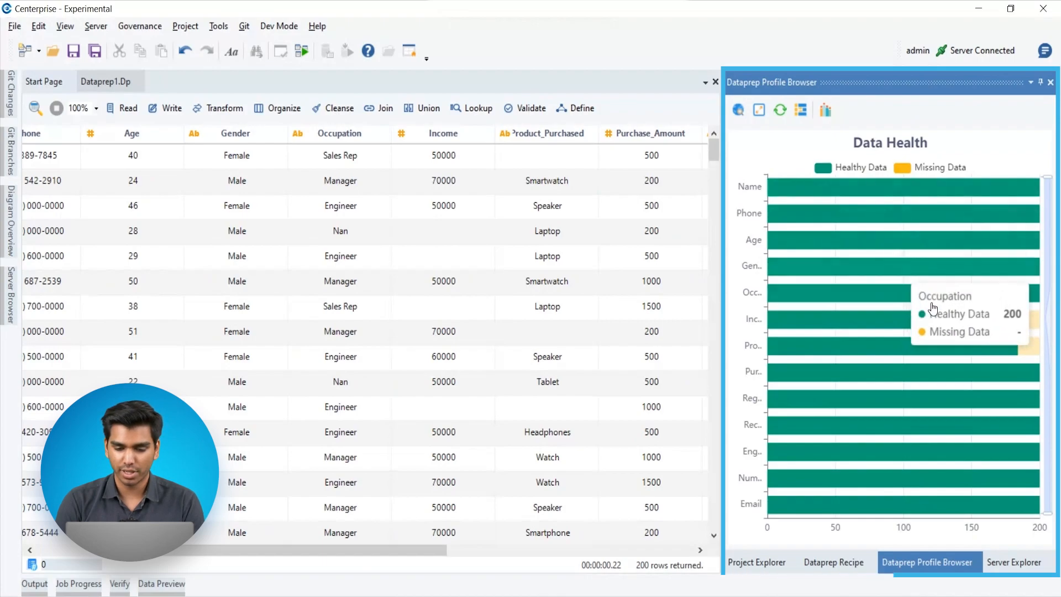
mouse_move(876, 371)
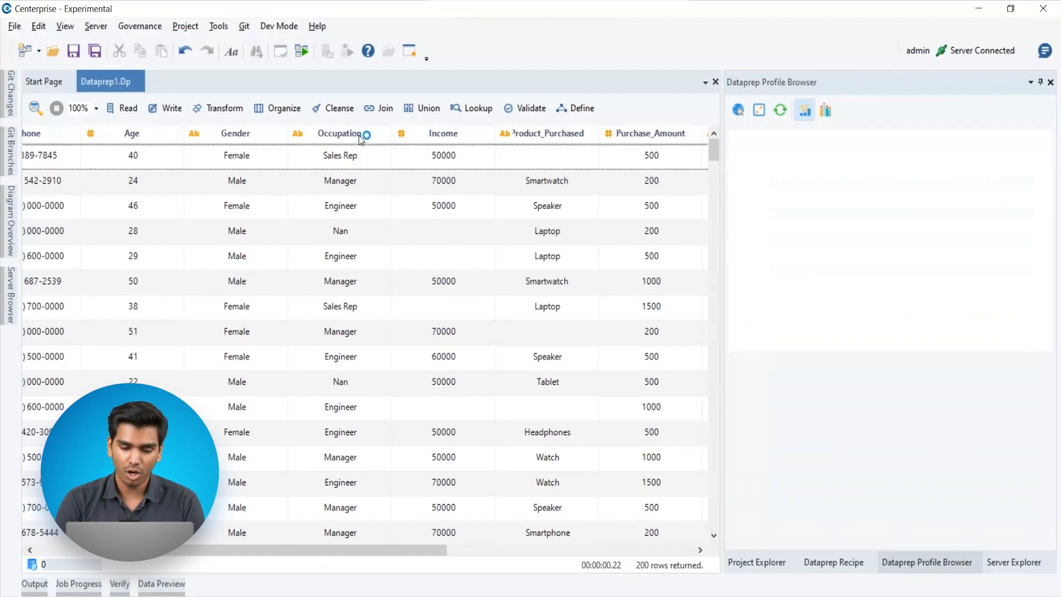
click(340, 133)
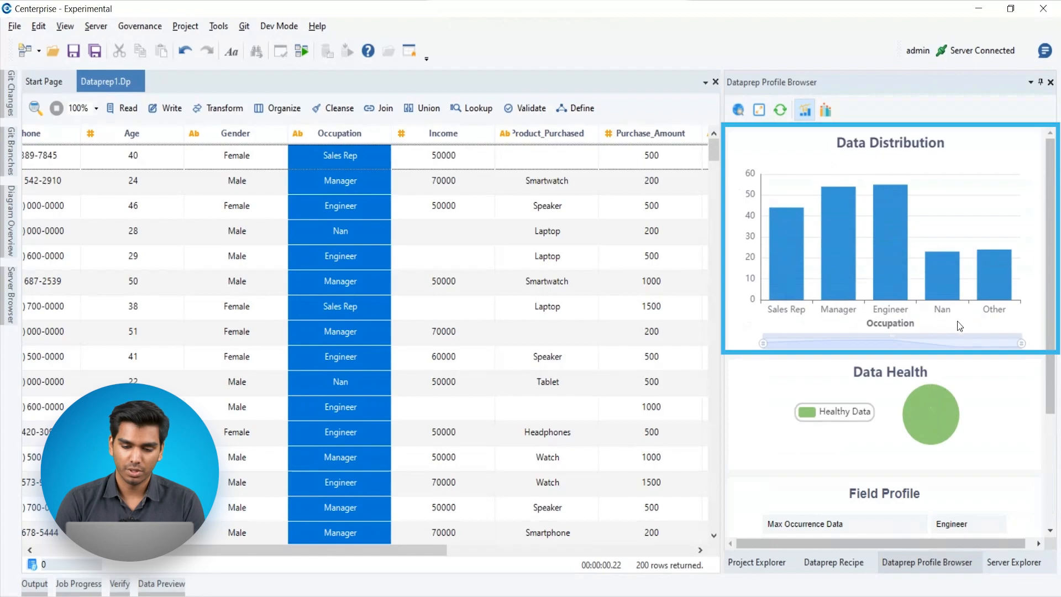
mouse_move(950, 290)
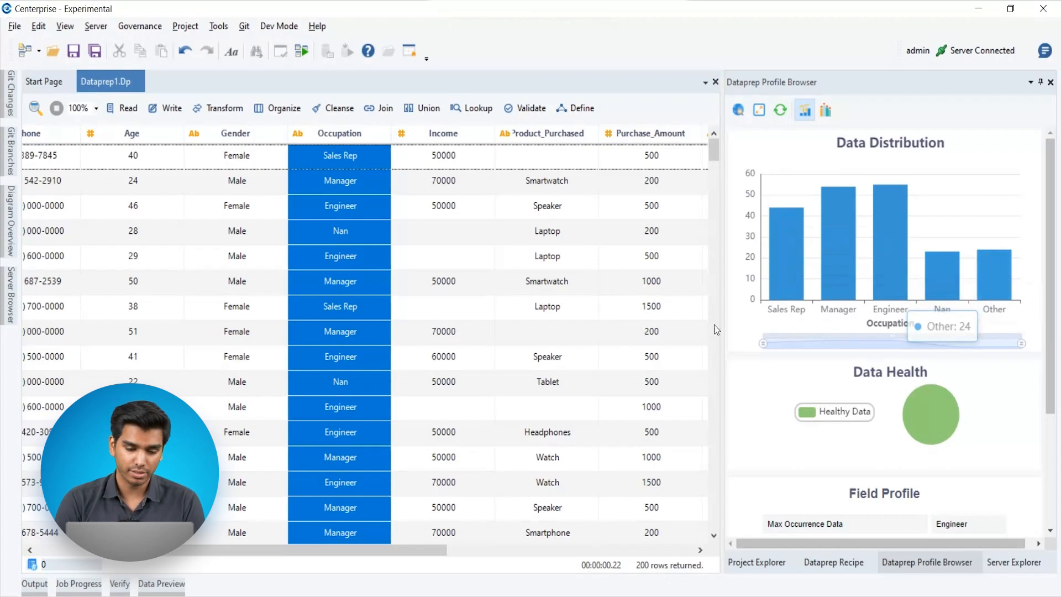
right_click(339, 156)
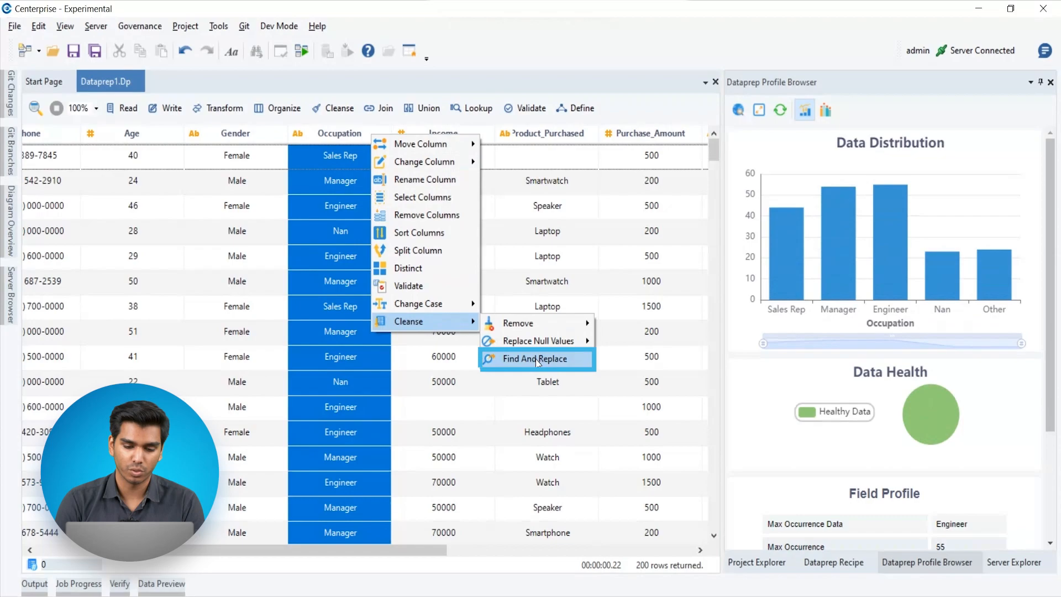
Step: Replace Occupation's Nan values with Other, recheck data health, and return to recipe steps
click(537, 359)
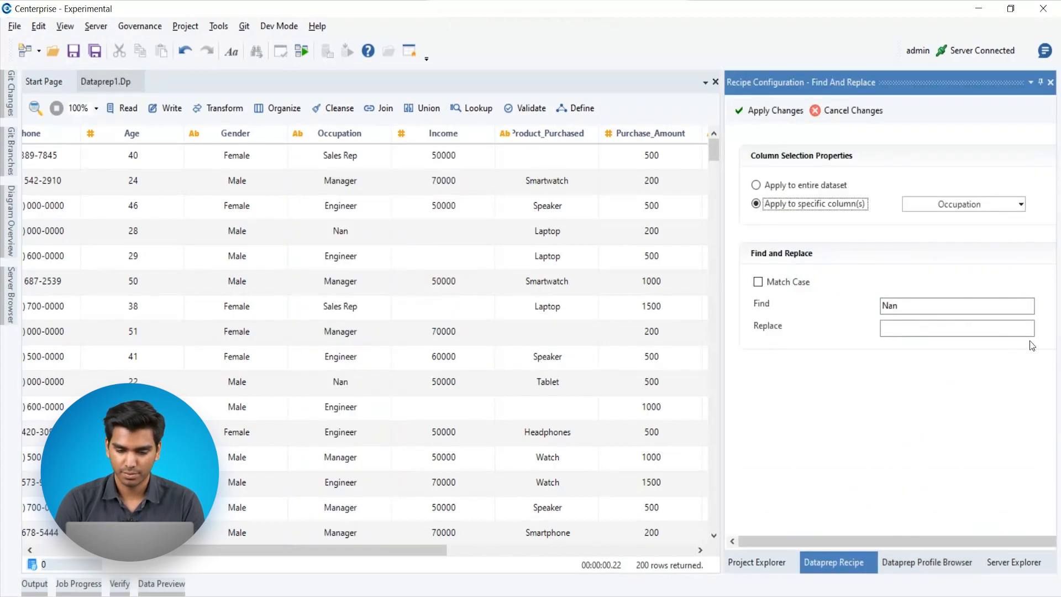
click(768, 111)
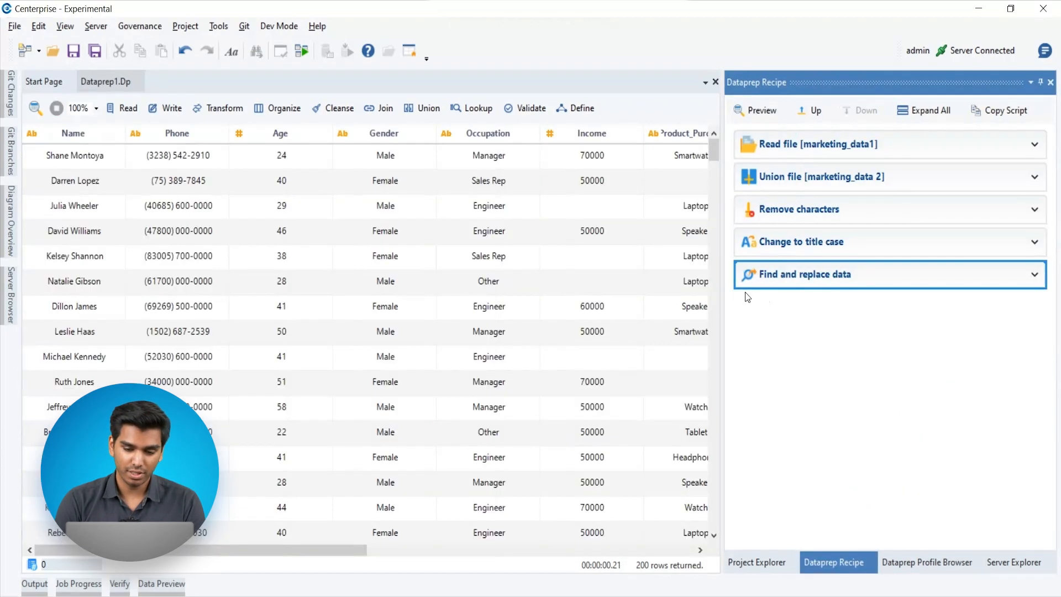
click(928, 563)
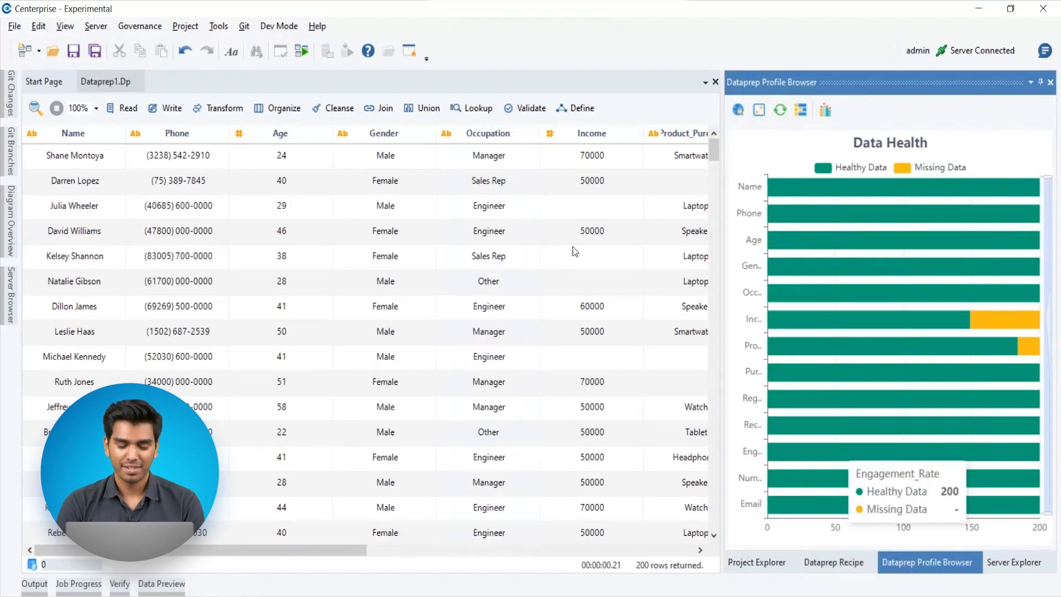
click(488, 134)
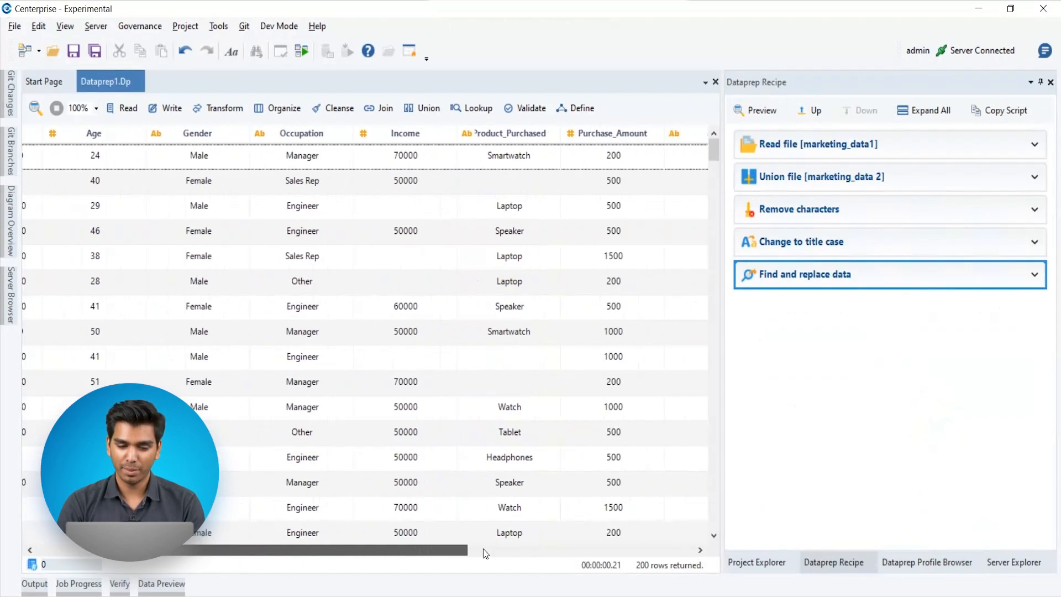
Step: Add a recipe step renaming the Recency__Months_ column
scroll(right, 3)
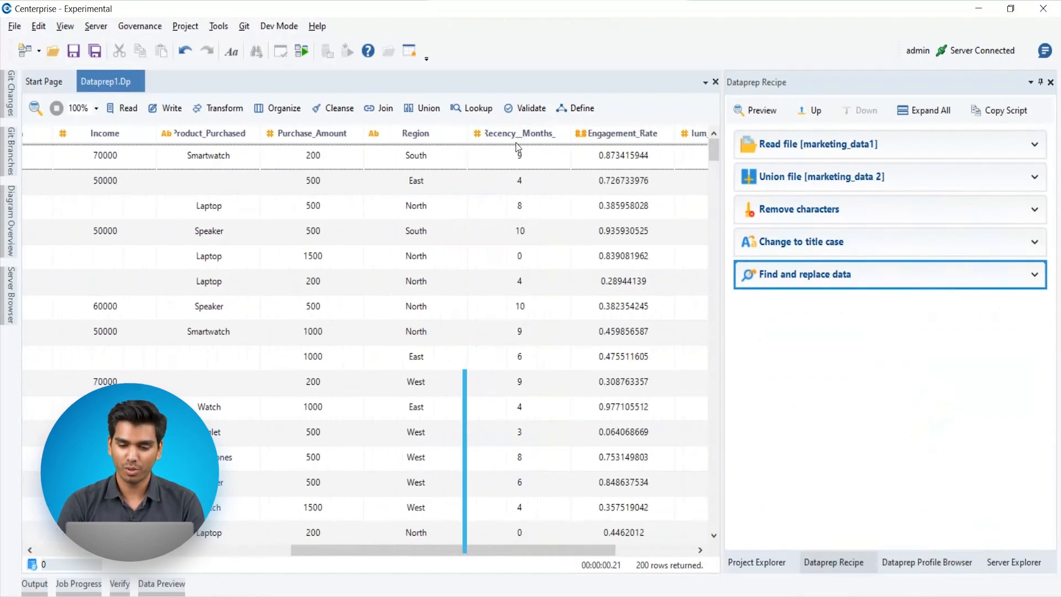
right_click(518, 146)
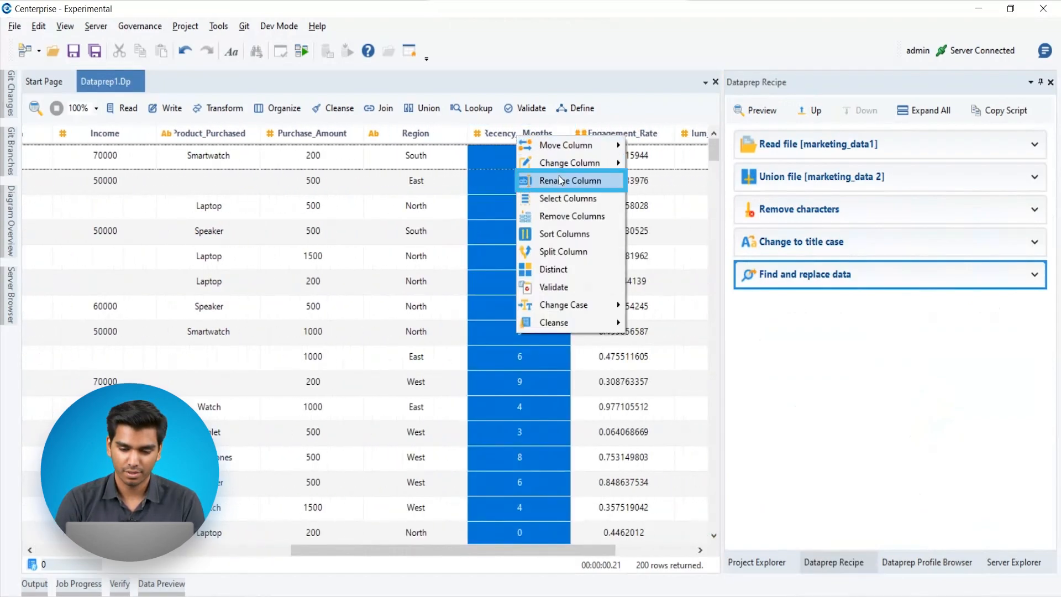
click(563, 180)
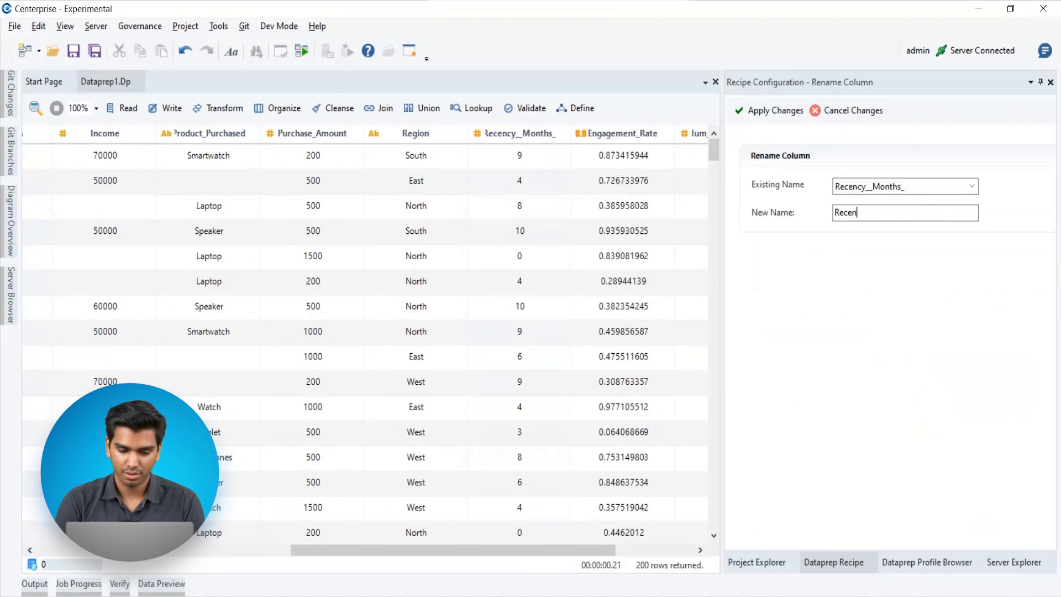
click(773, 110)
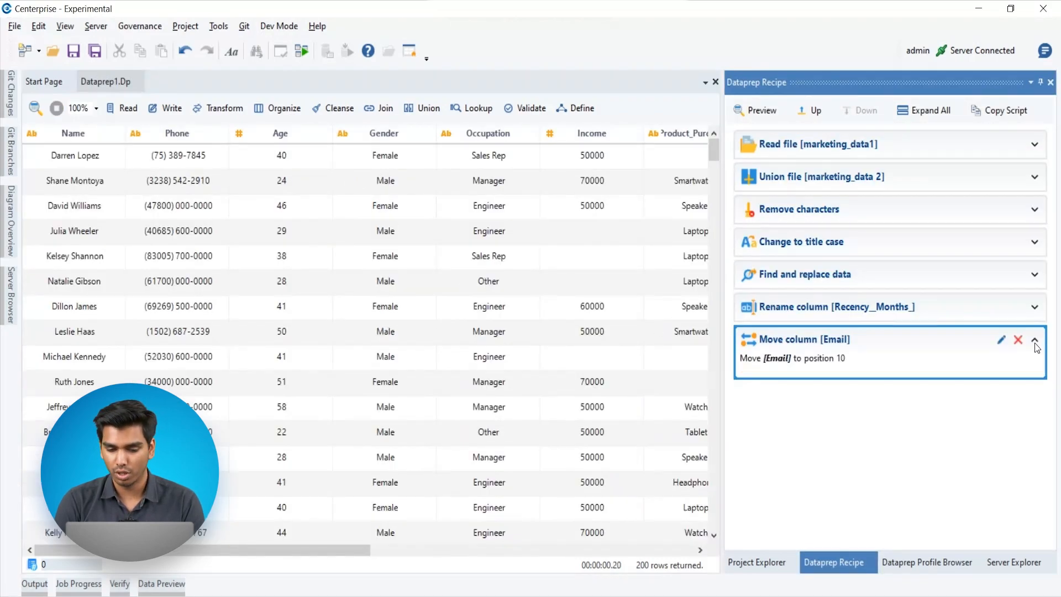
Step: Change the Email move step's index to 2, placing Email after Name
click(1001, 339)
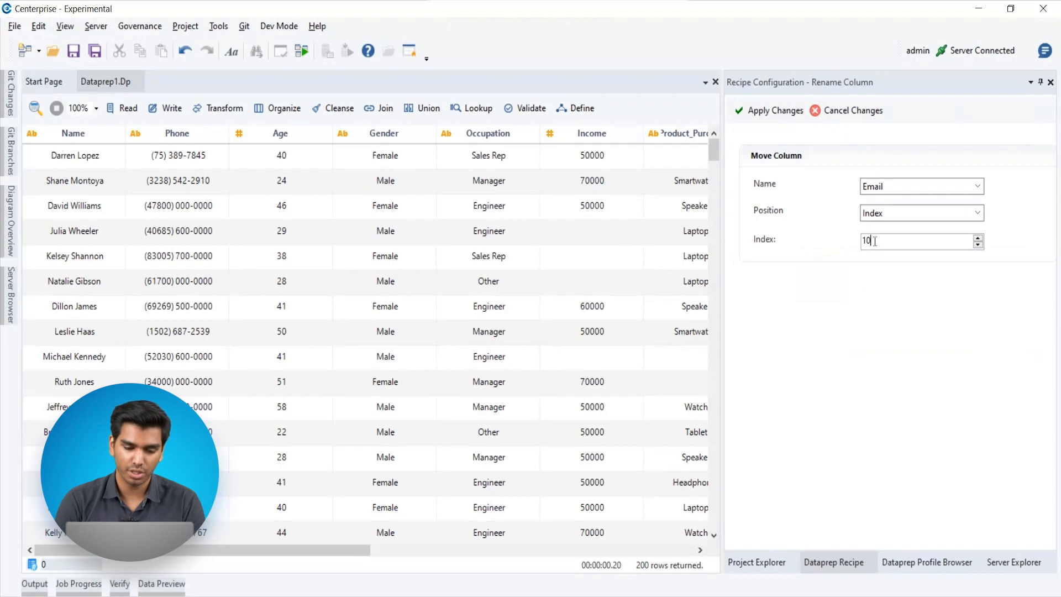
text(2)
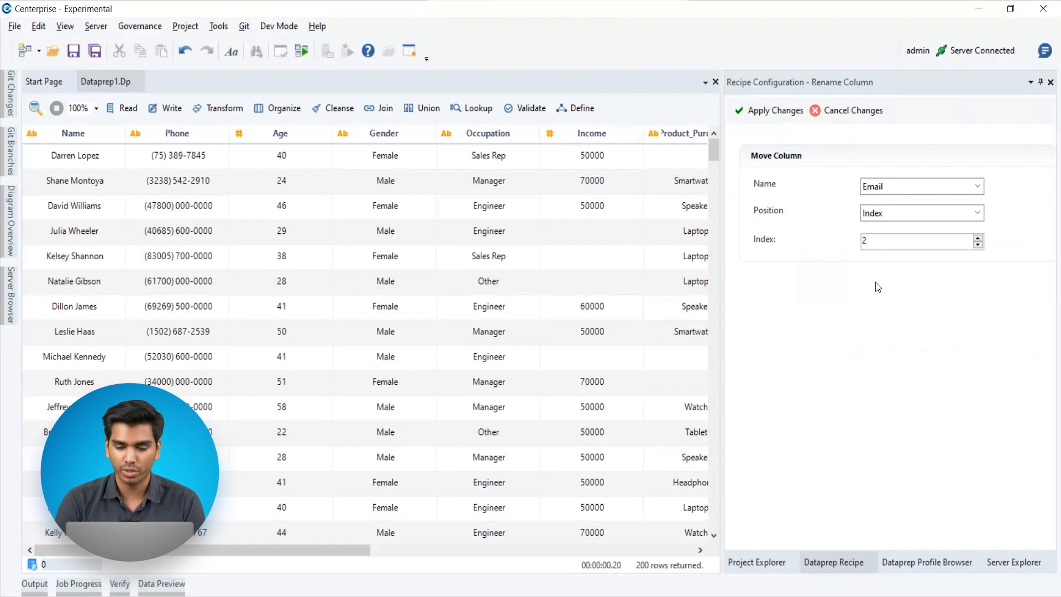
click(769, 111)
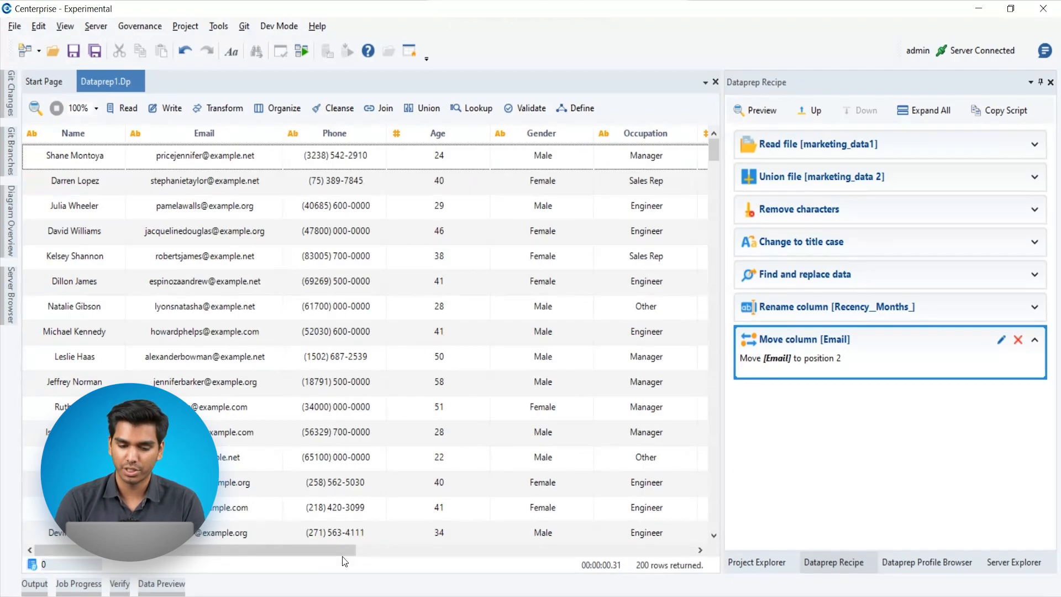
click(1035, 339)
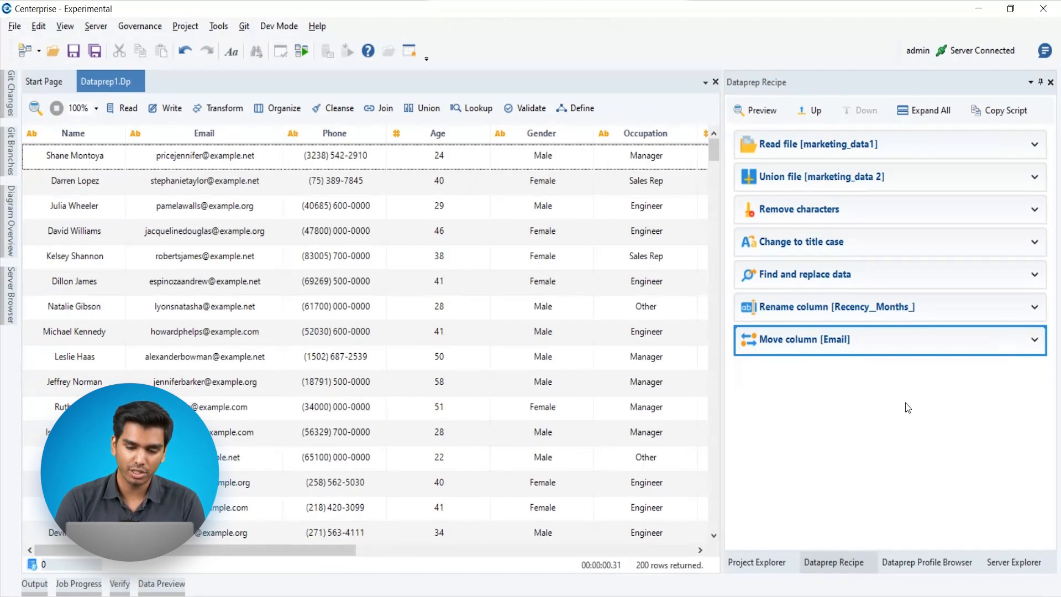
Step: Preview the data at the marketing_data1 read step, then reselect the final Email step
click(761, 111)
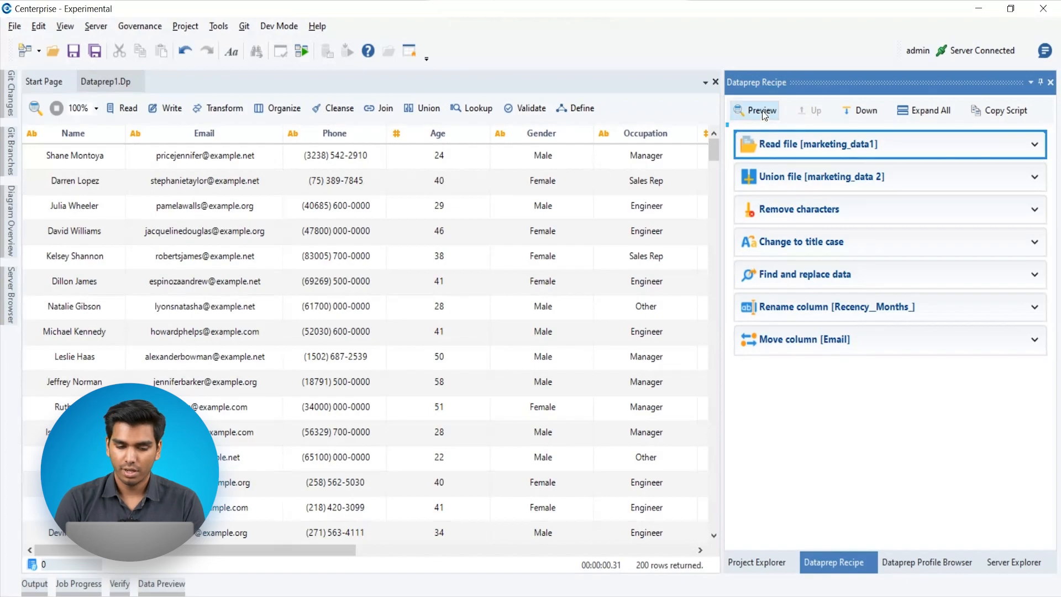
click(761, 111)
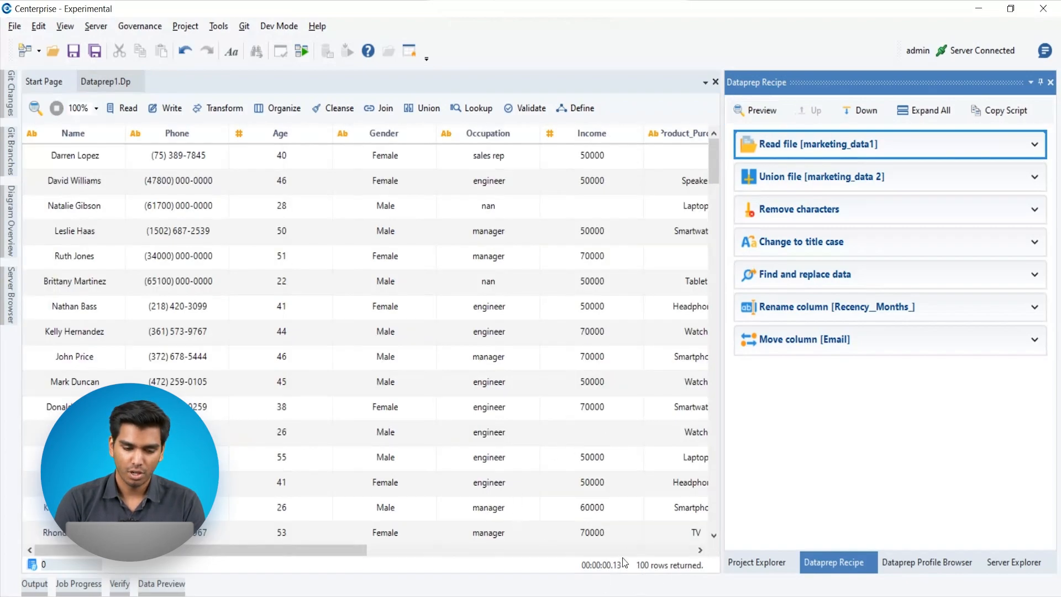
scroll(right, 3)
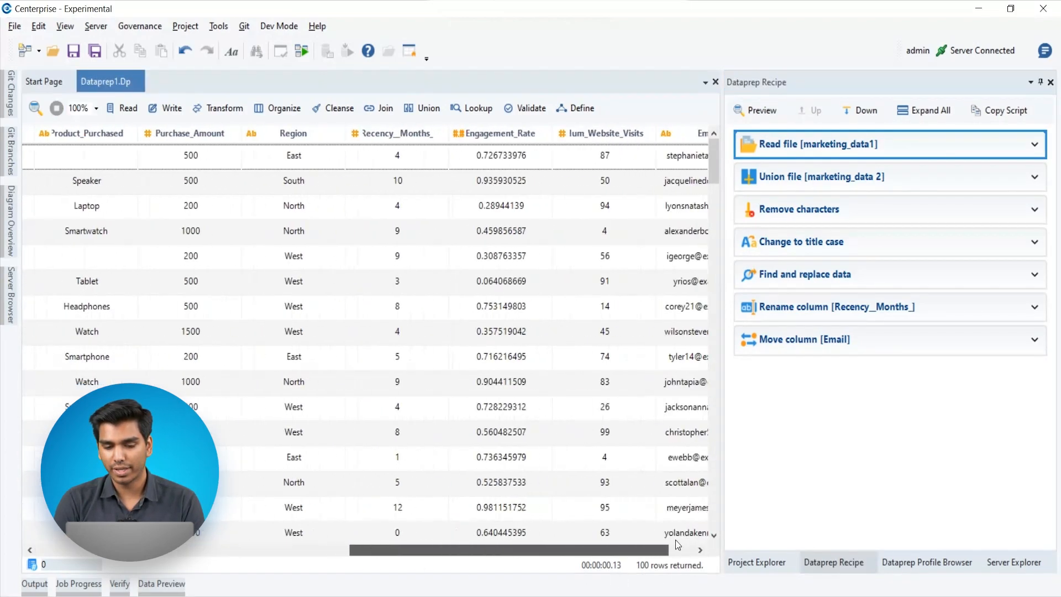
click(758, 111)
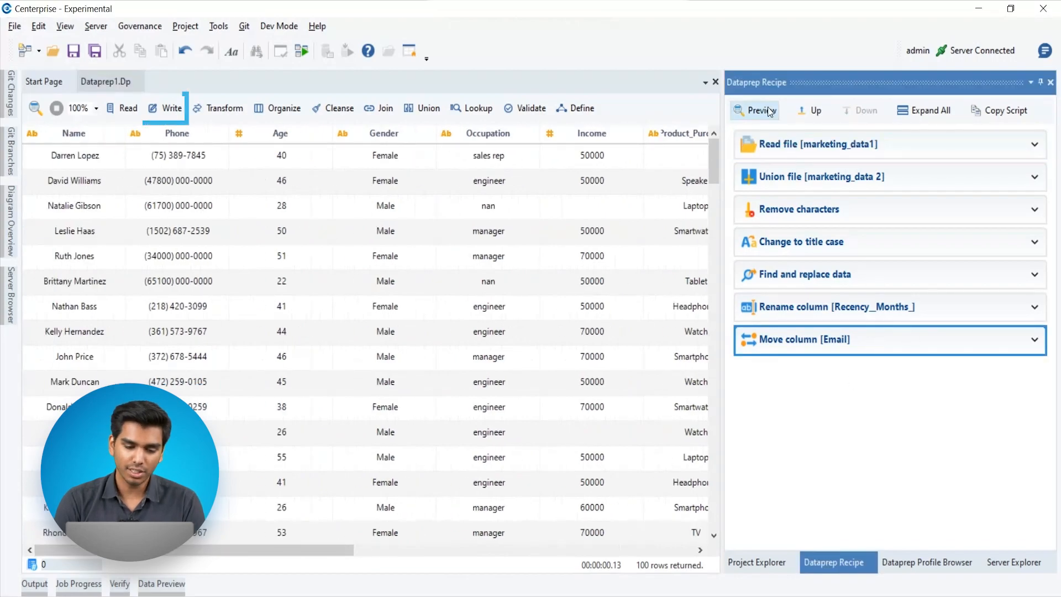
Step: Write output to Excel file Destination in Marketing Demo\Destinations and execute the recipe
click(757, 111)
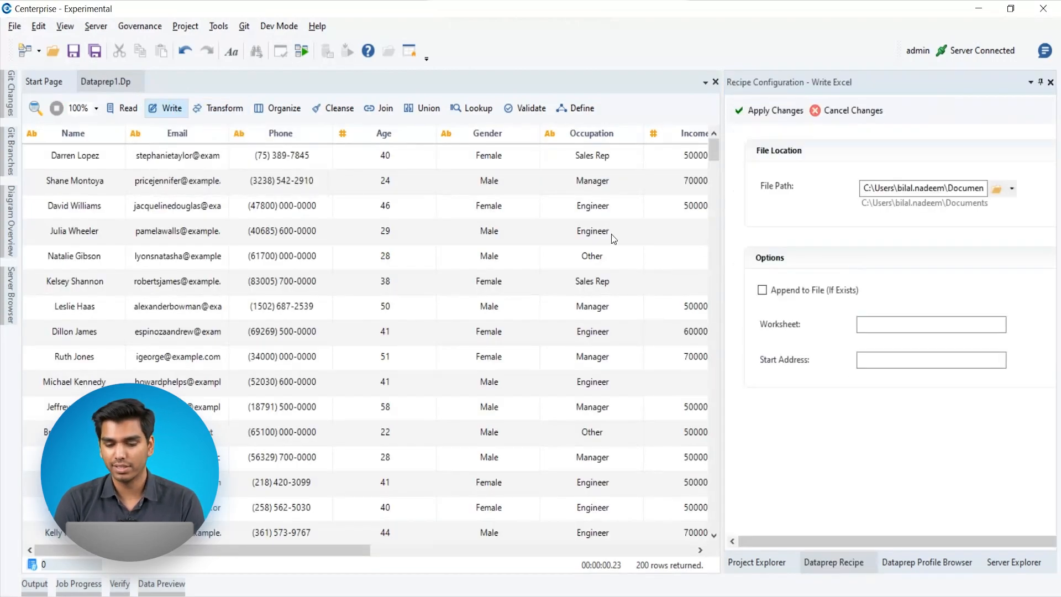
click(1002, 189)
text(Destination)
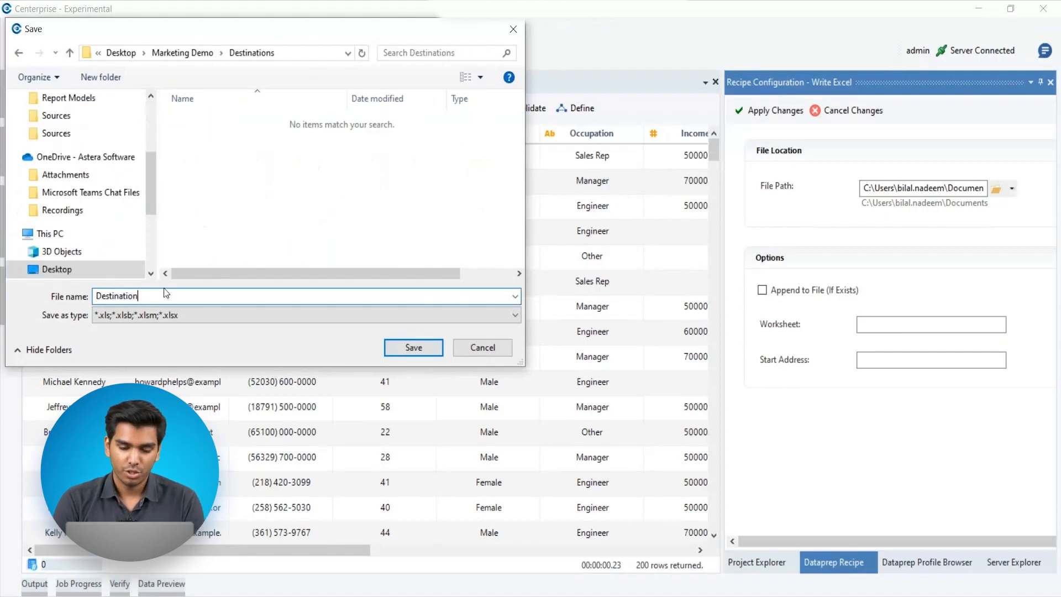
click(413, 348)
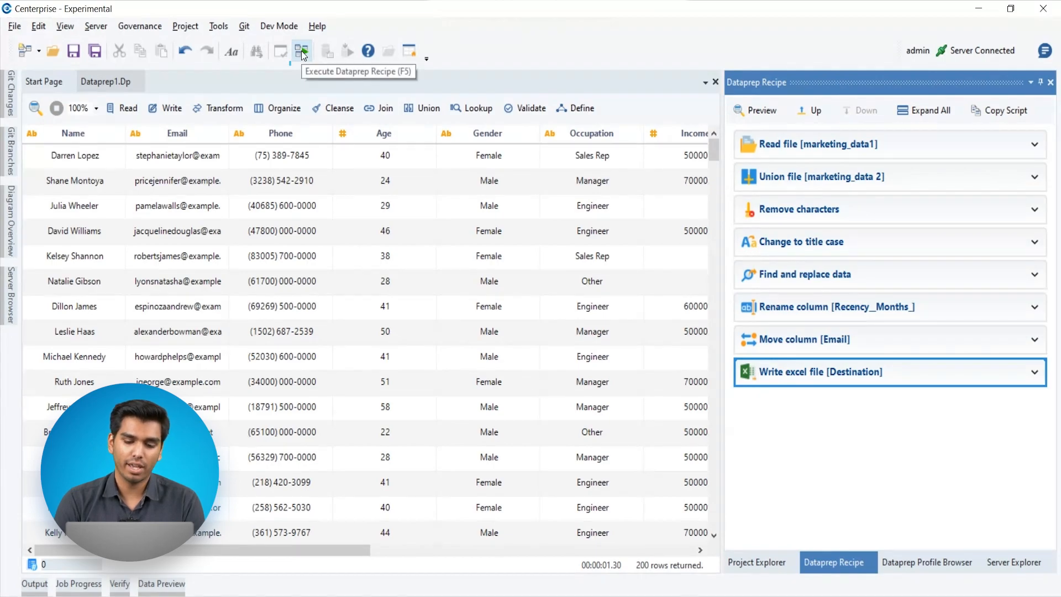
click(302, 50)
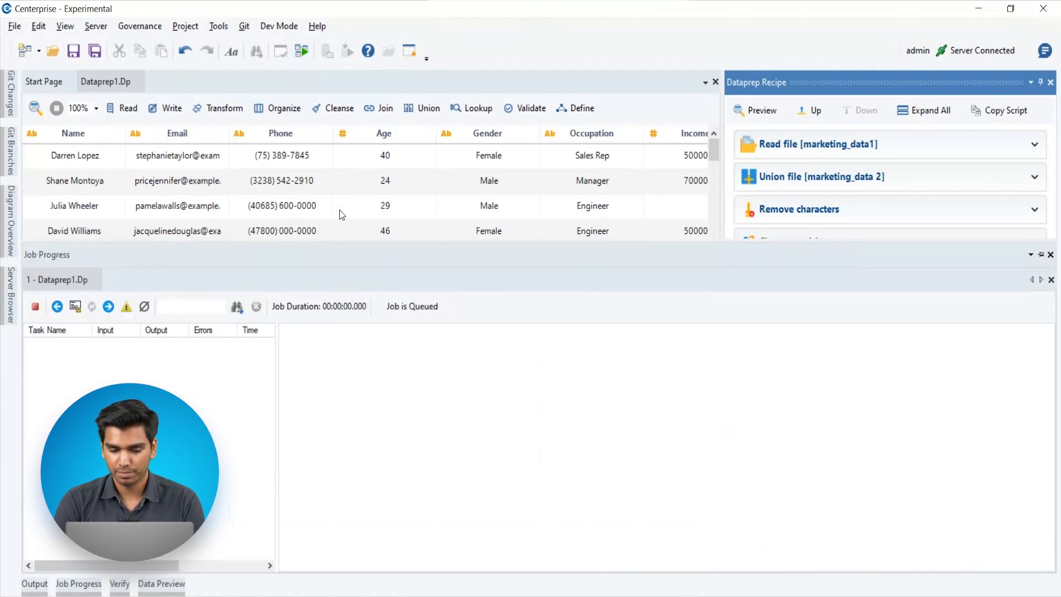